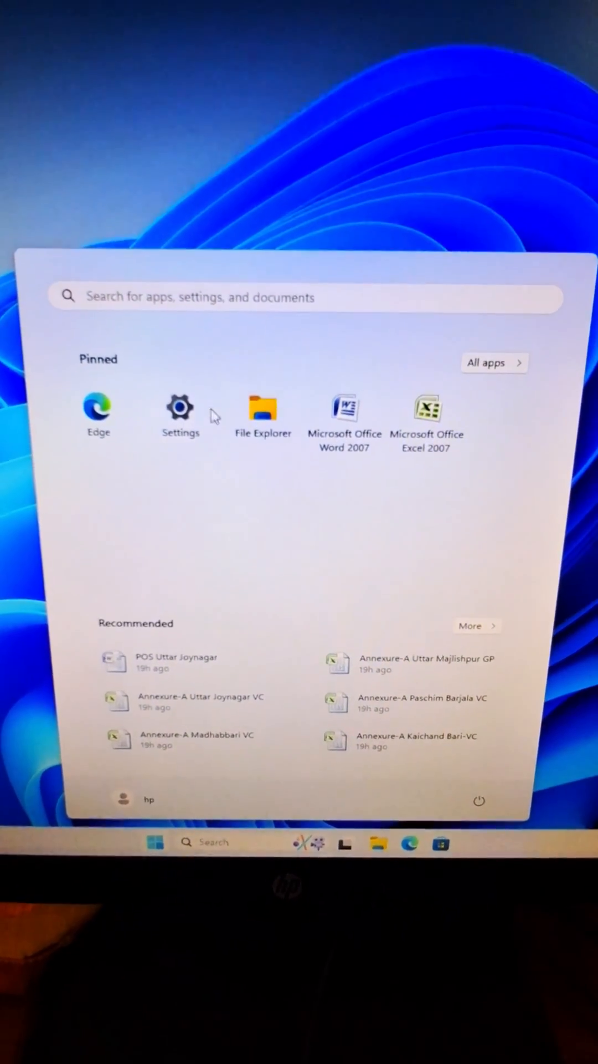
# Step: Launch Settings from its pinned Start menu icon
pyautogui.click(179, 408)
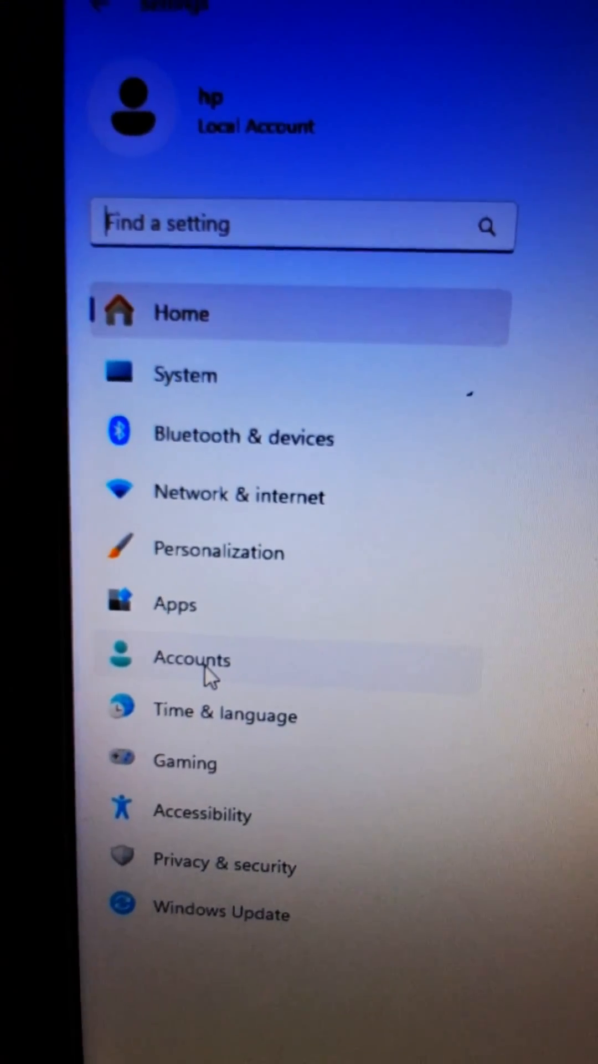
# Step: Go to Accounts and open the Sign-in options page
pyautogui.click(192, 658)
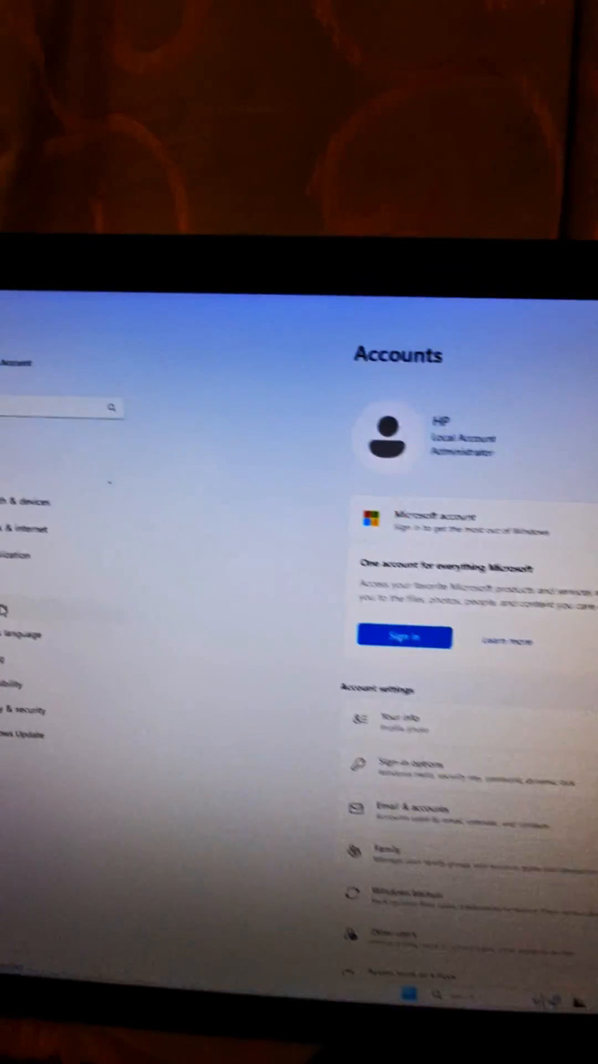
pyautogui.scroll(-3)
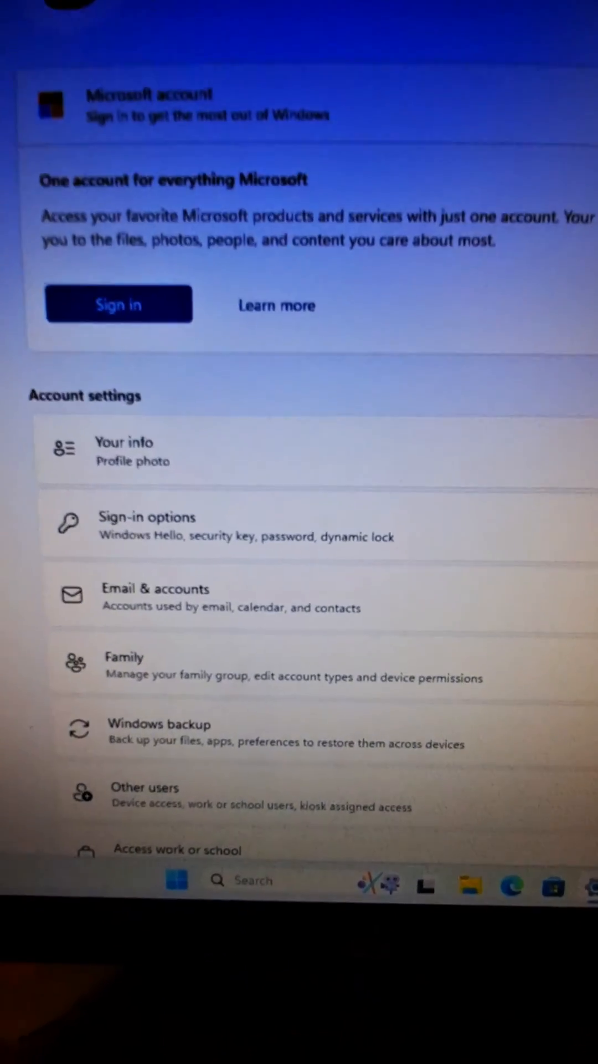
pyautogui.scroll(3)
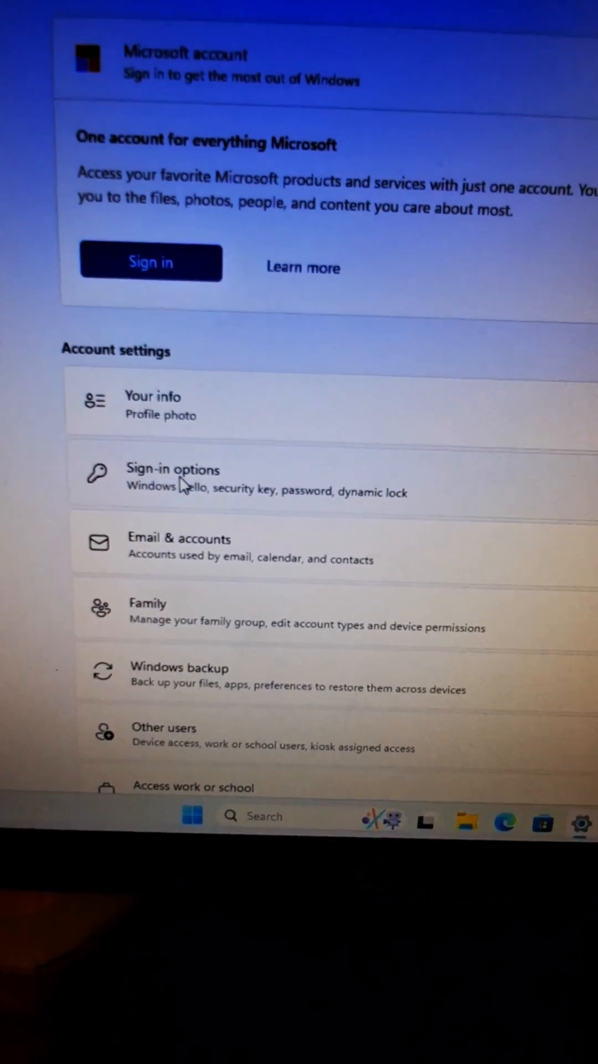
pyautogui.click(173, 469)
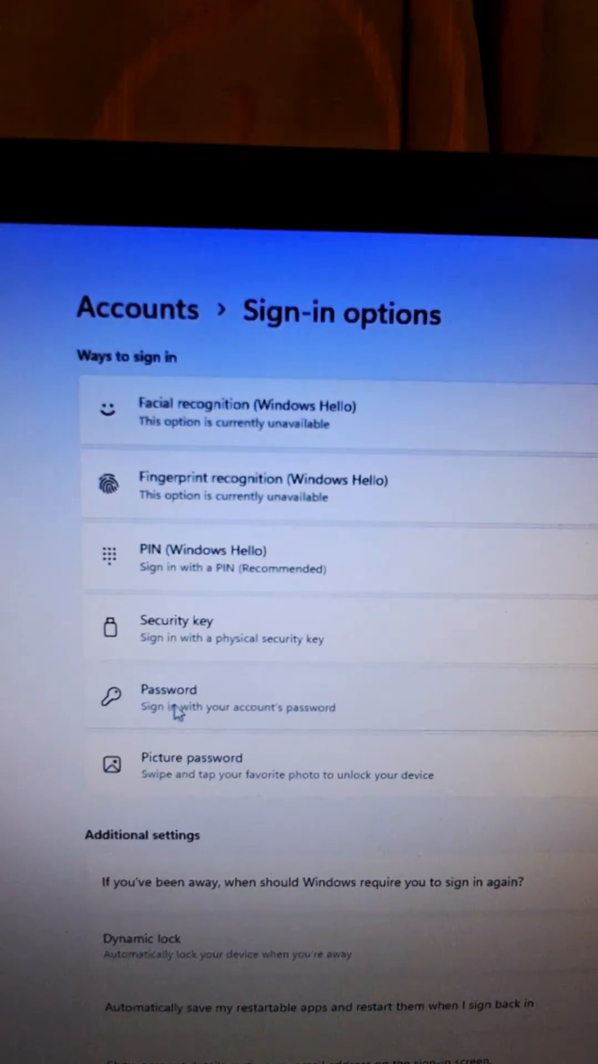
# Step: Expand the Password sign-in option and start changing the password
pyautogui.click(230, 688)
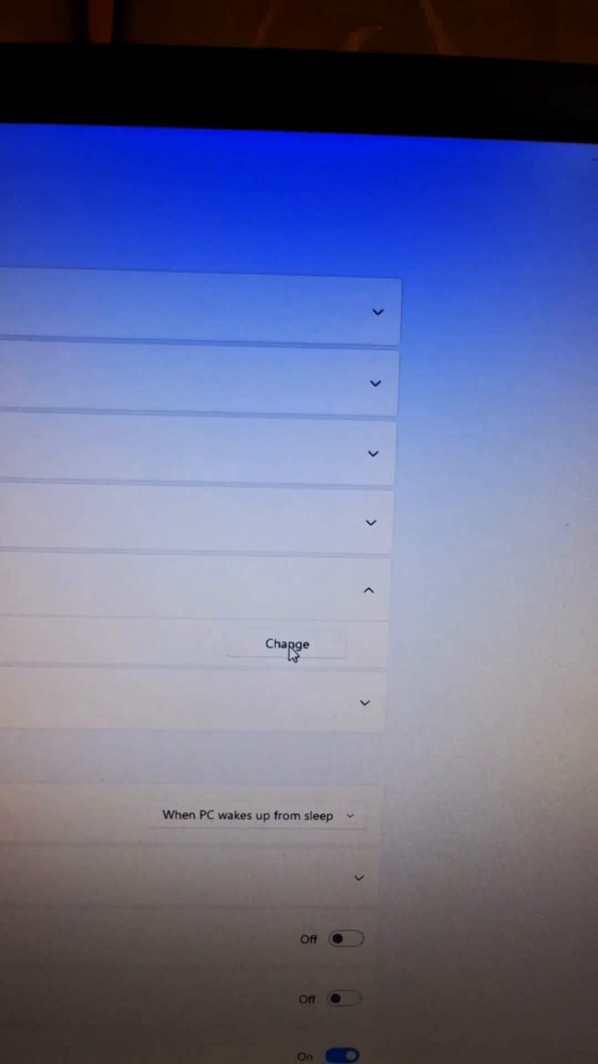
pyautogui.click(288, 643)
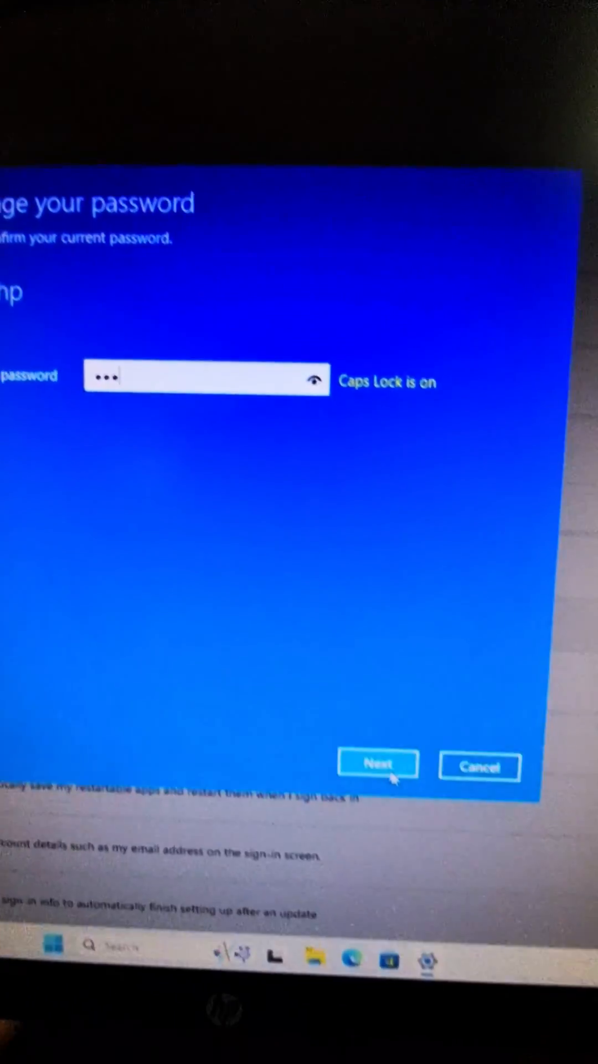
# Step: Confirm the current password and submit blank new password, confirmation and hint
pyautogui.click(377, 765)
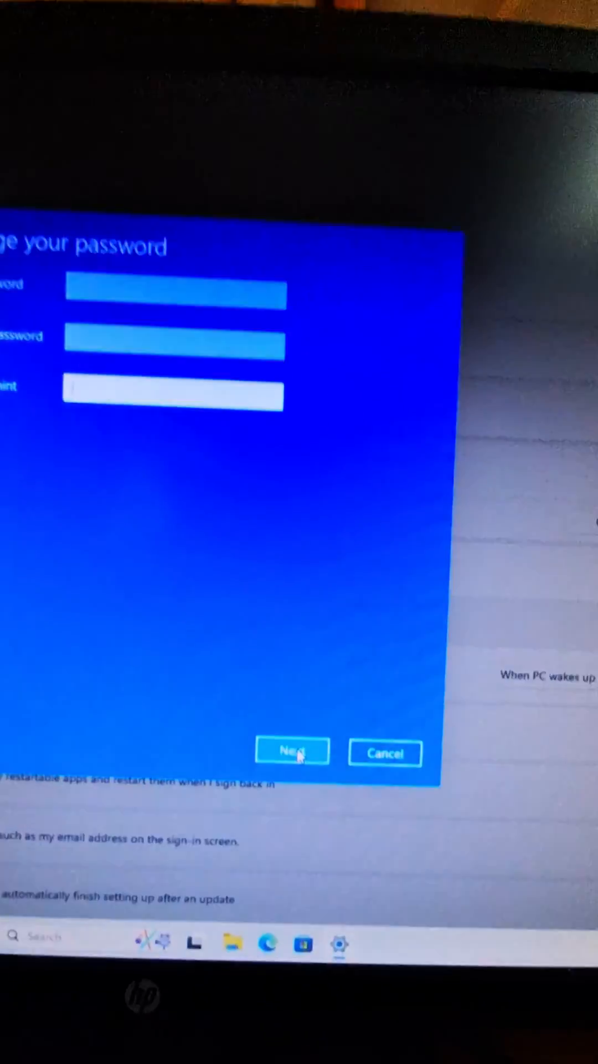
pyautogui.click(292, 753)
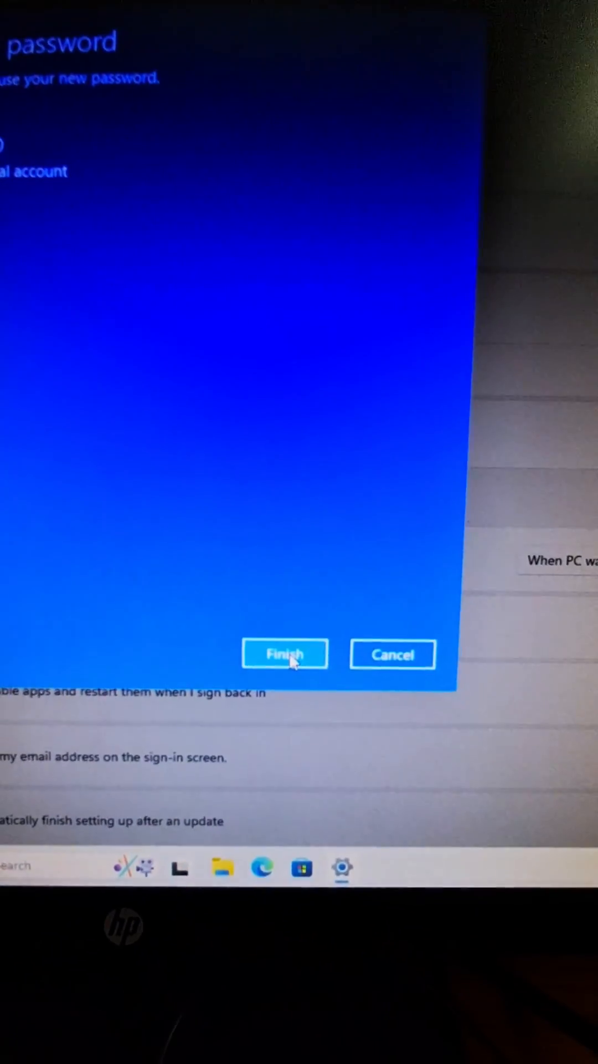
pyautogui.click(285, 654)
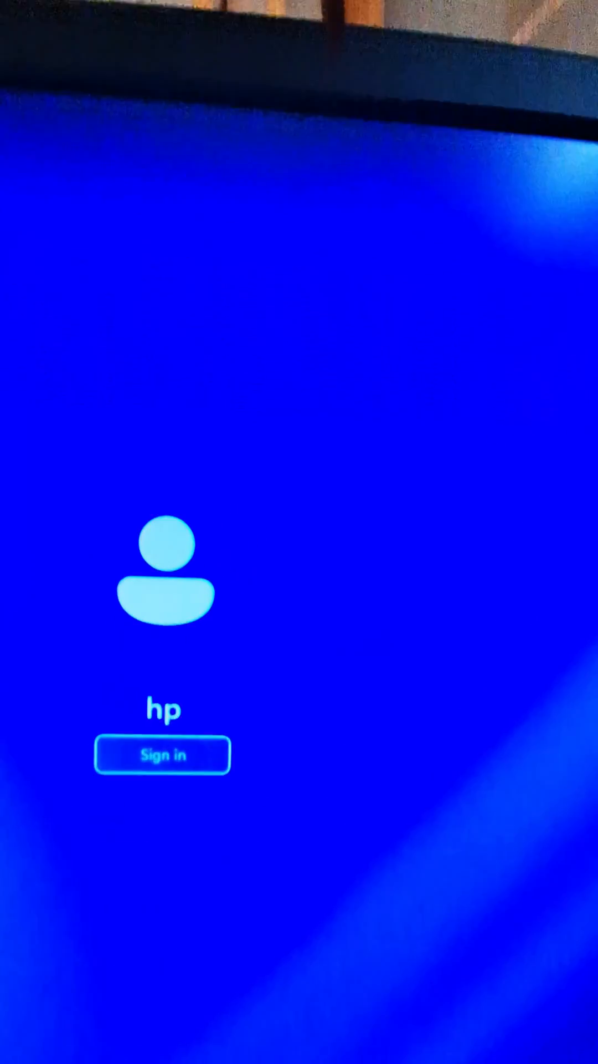
# Step: Sign in from the lock screen without a password to reach the desktop
pyautogui.click(162, 754)
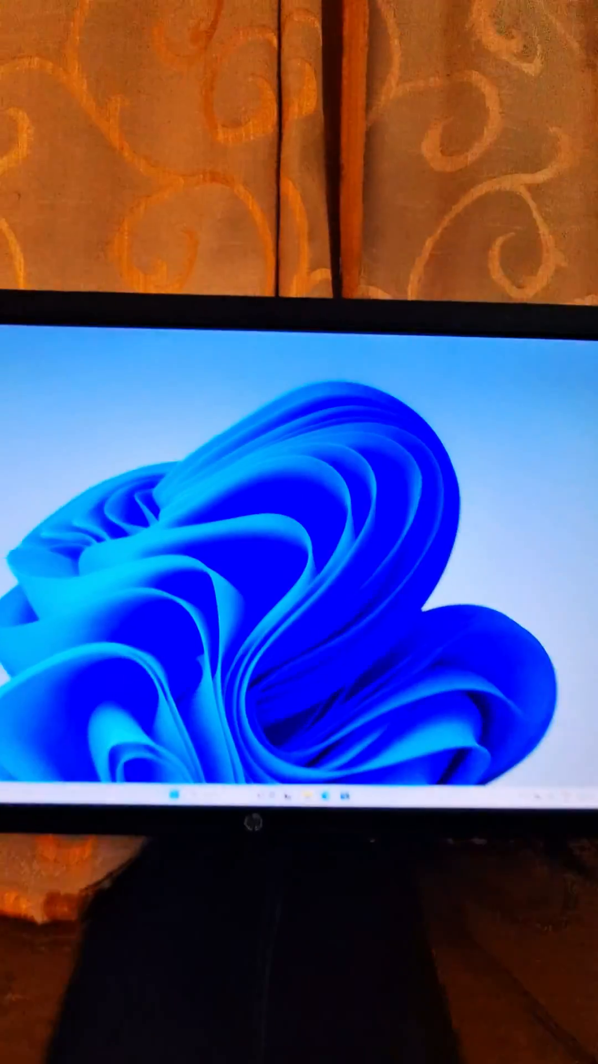